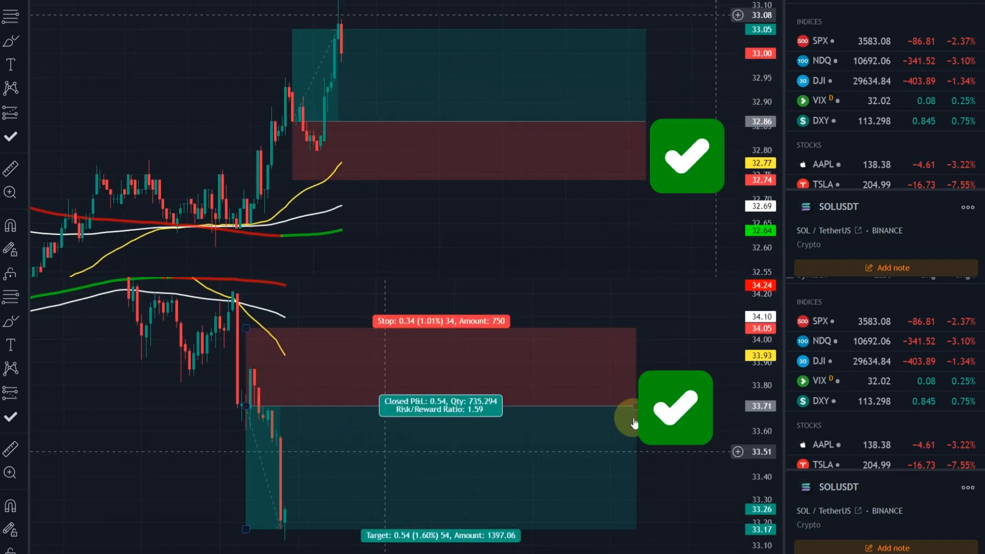
Switch the SOLUSDT chart from 15 minutes to the 5-minute timeframe
click(123, 83)
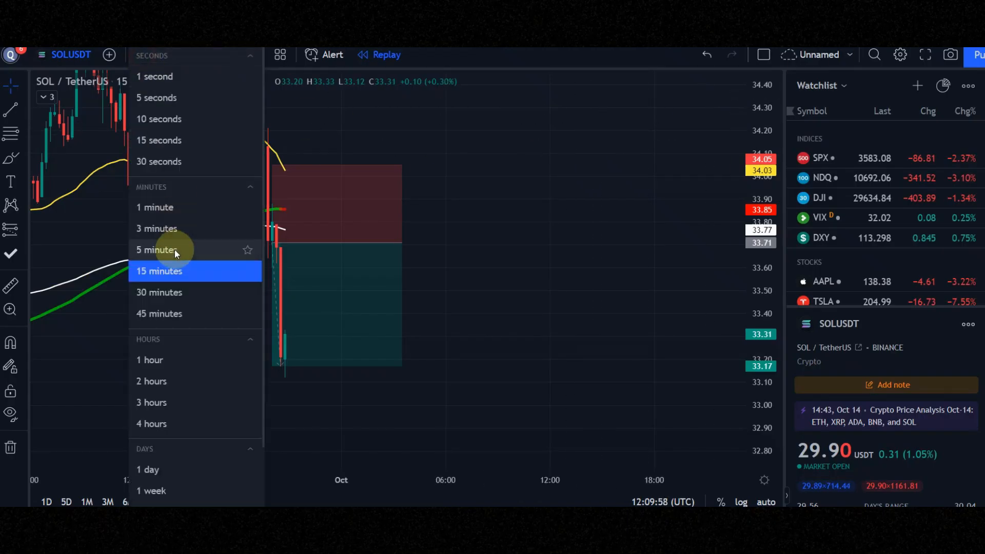
click(155, 250)
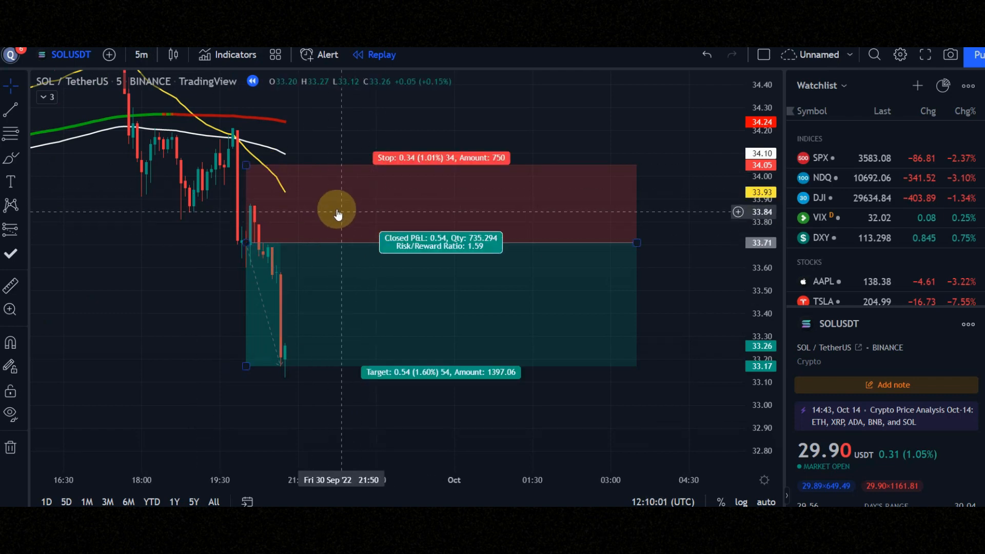
Search the indicator library for 'ultimate', then add the Moving Average Exponential indicator
click(228, 54)
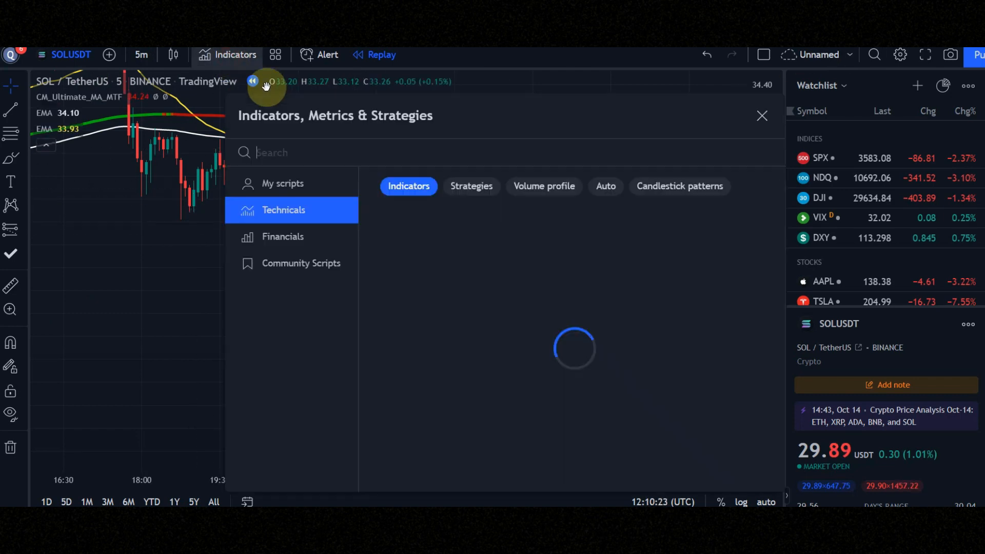
text(ultimate)
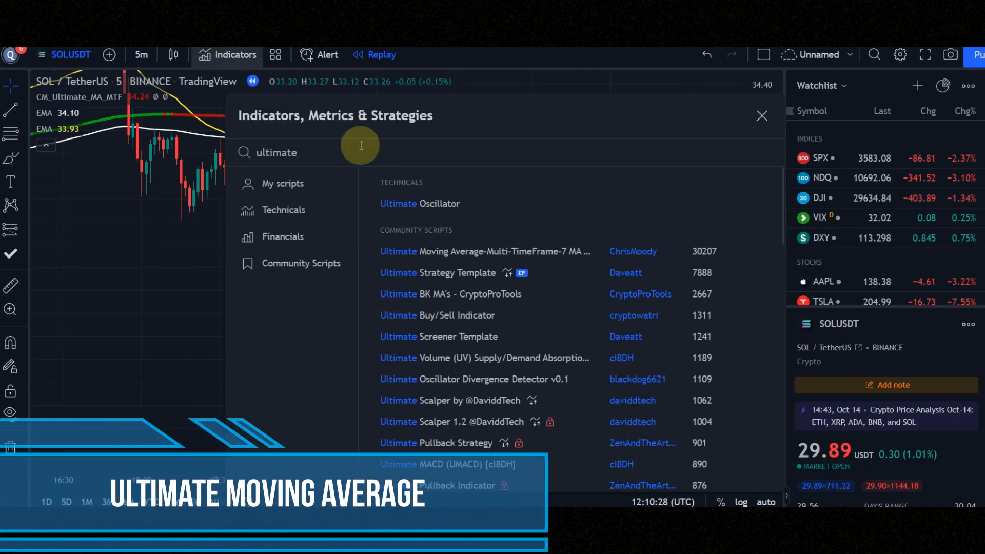
mouse_move(452, 227)
text(ema)
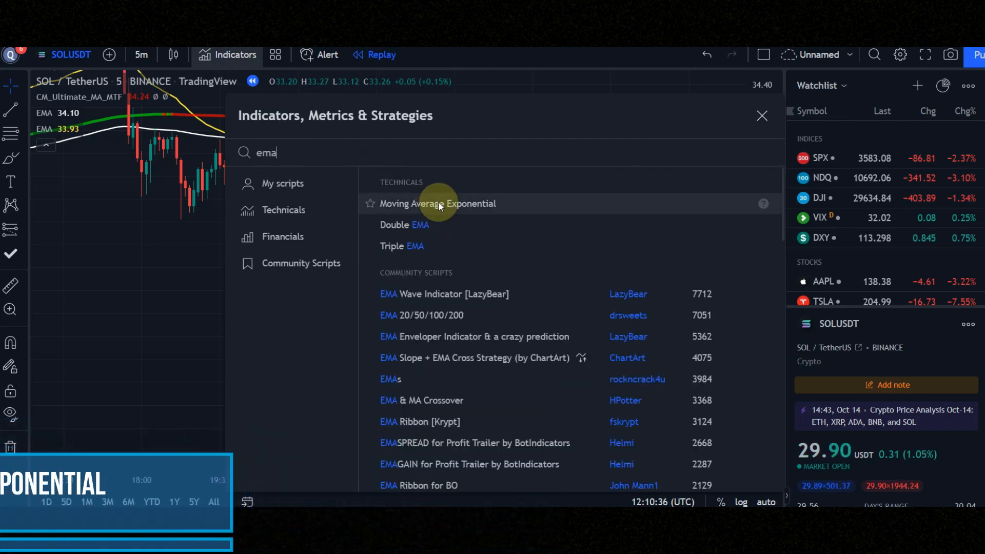
click(438, 203)
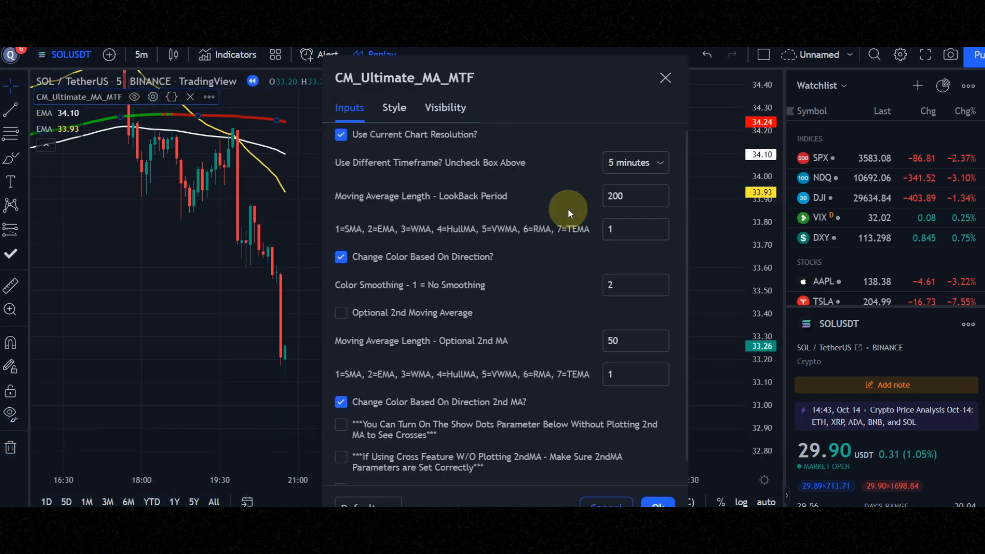
Review the Ultimate MA's Style and Visibility settings, then bring up the 200 EMA's settings
click(393, 107)
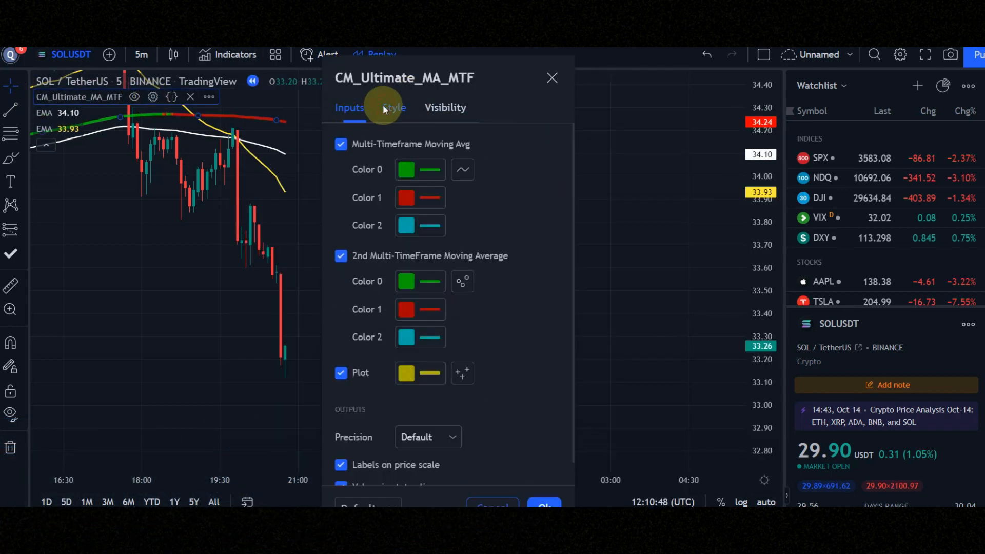
click(445, 107)
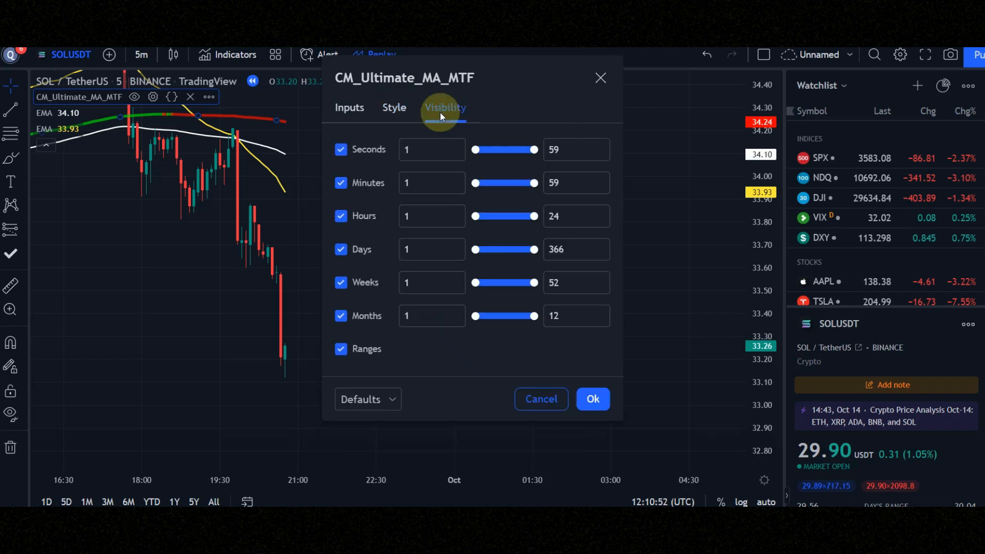
click(591, 399)
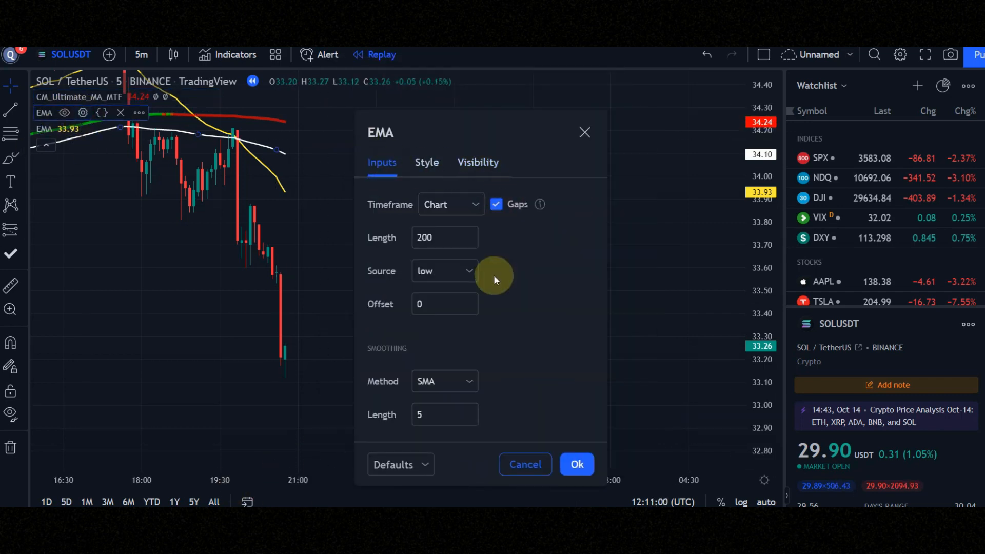
Review the 200 and 50 EMA settings and close both without changes
click(477, 162)
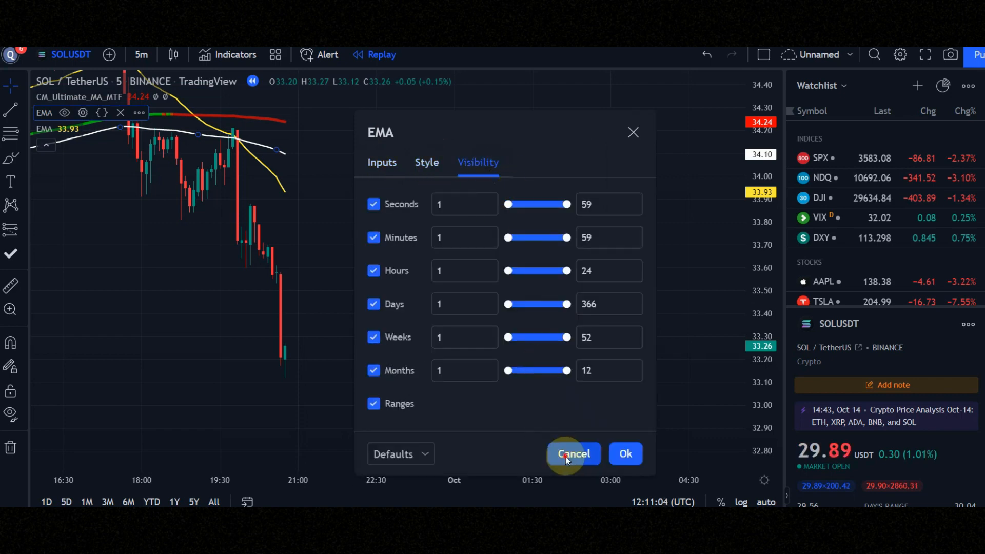
click(382, 162)
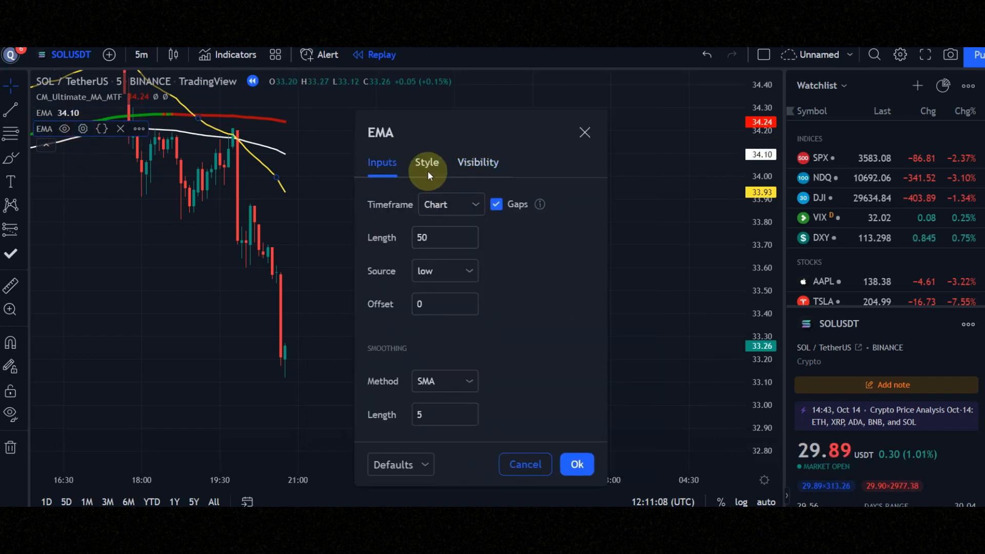
click(576, 464)
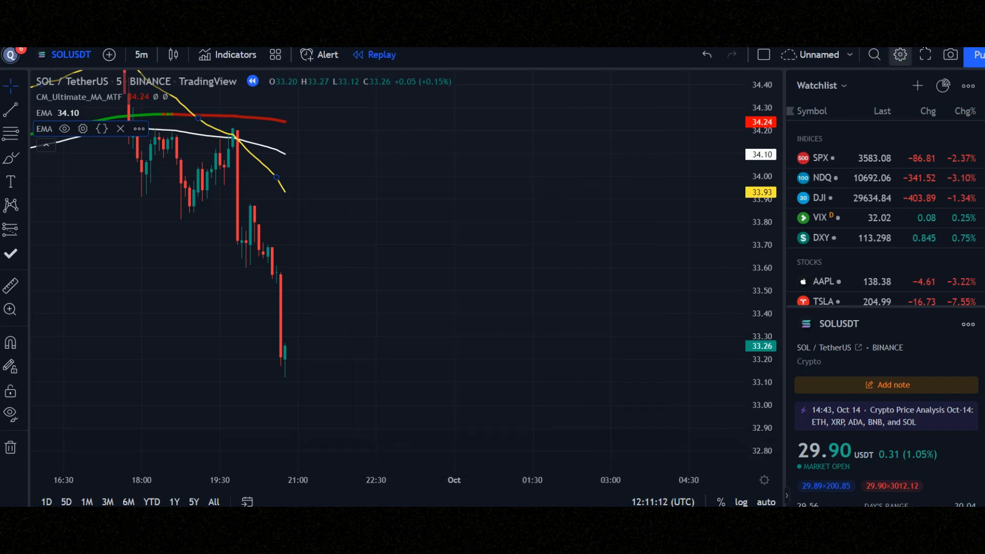